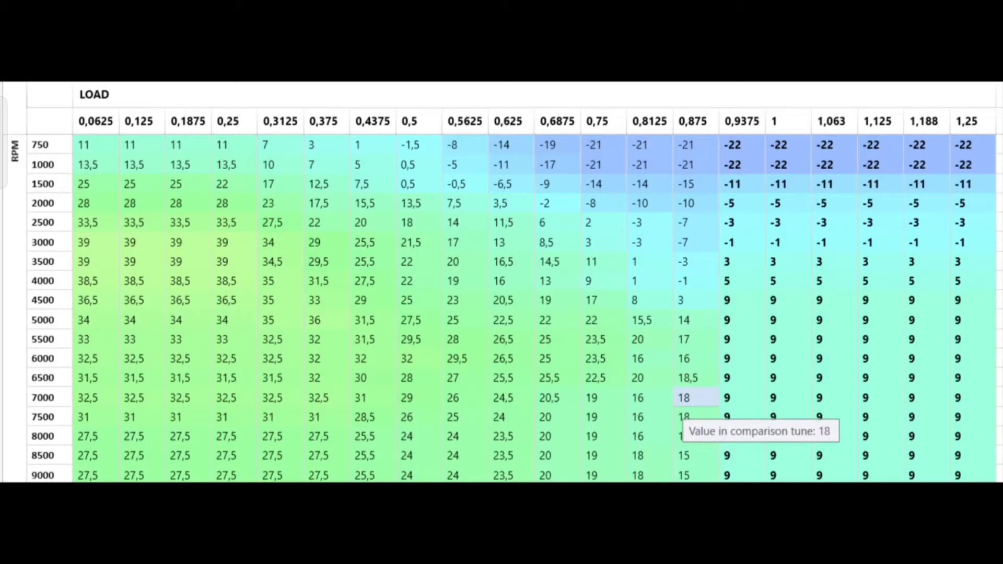
- Graph the L20 T9 log, showing AFR, RPM and leading/trailing ignition timing
left_click(211, 28)
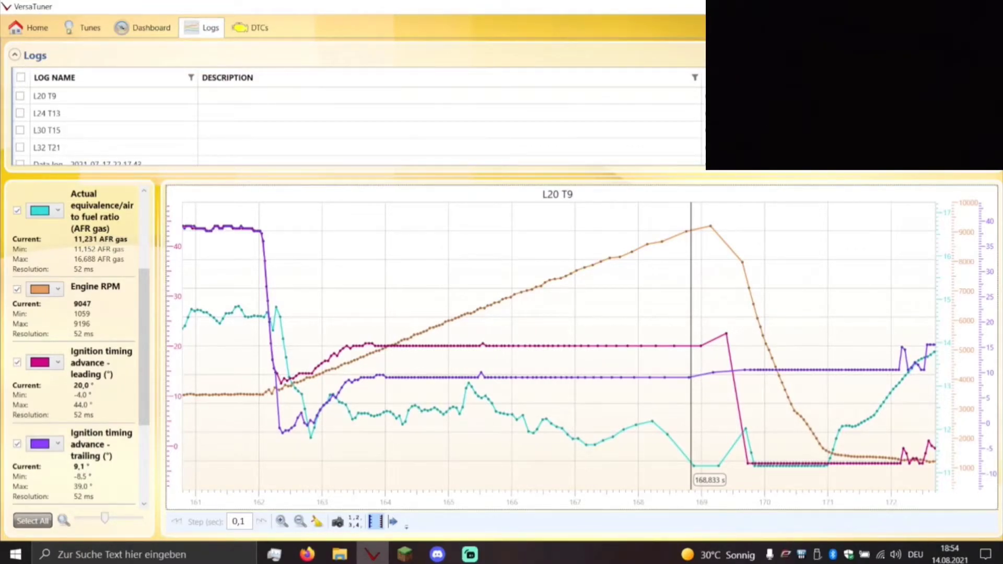
- Graph the L24 T13 log, leading timing near 24° and trailing near 13°
left_click(46, 114)
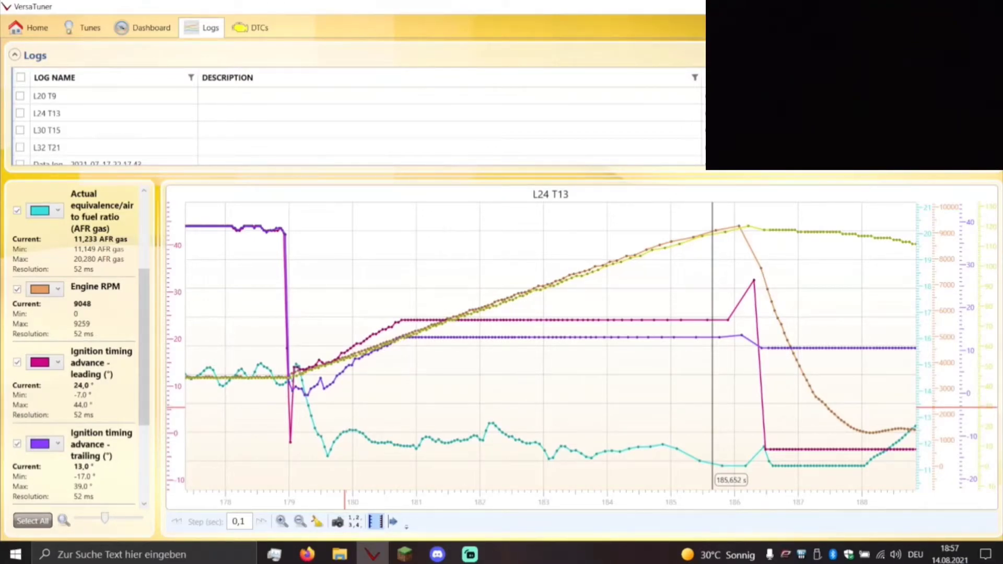
- Graph the L30 T15 log, leading timing about 30° and trailing about 15°
left_click(46, 130)
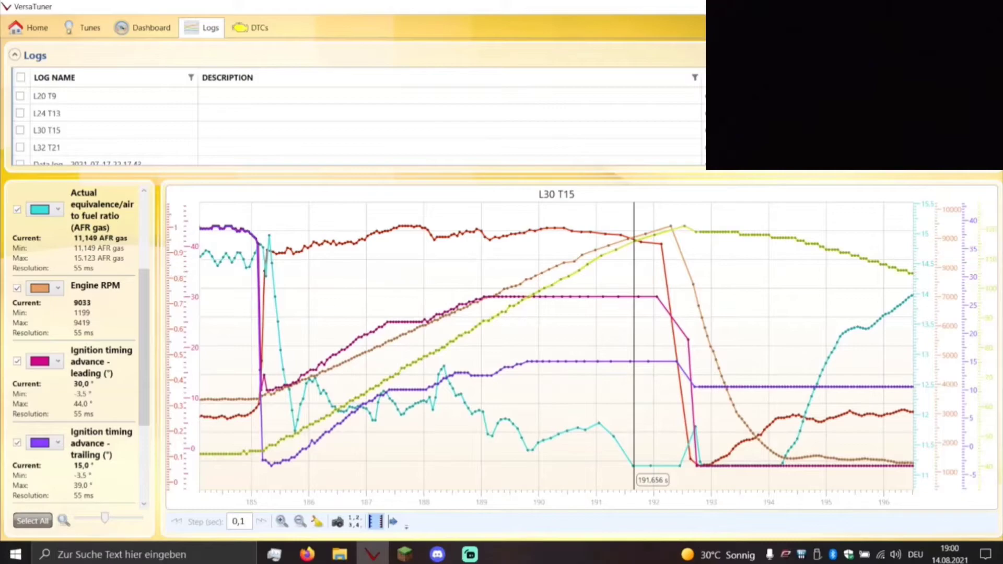
- Graph the L32 T21 log and read about 31° leading, 19° trailing at 209.3 s
left_click(46, 147)
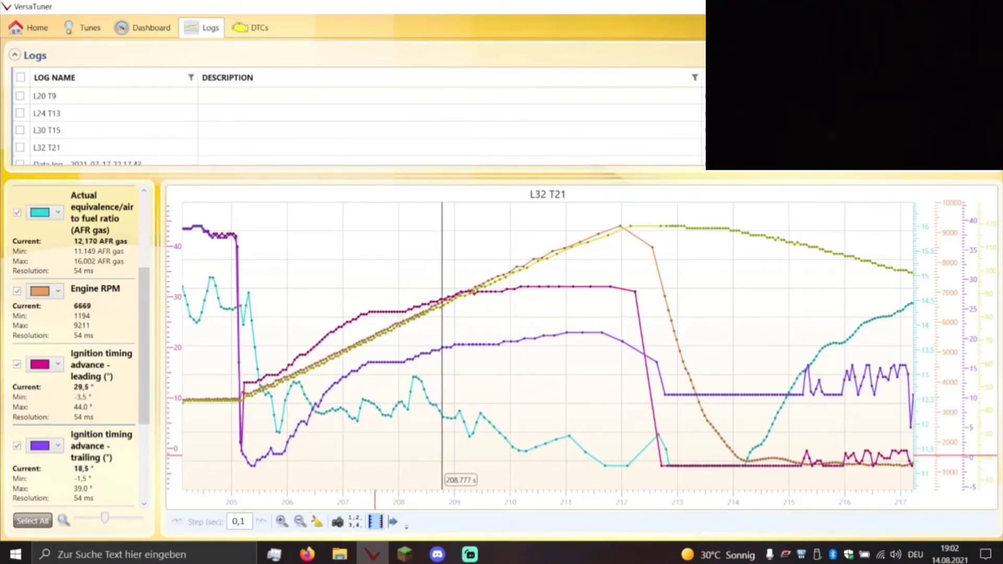
left_click(470, 335)
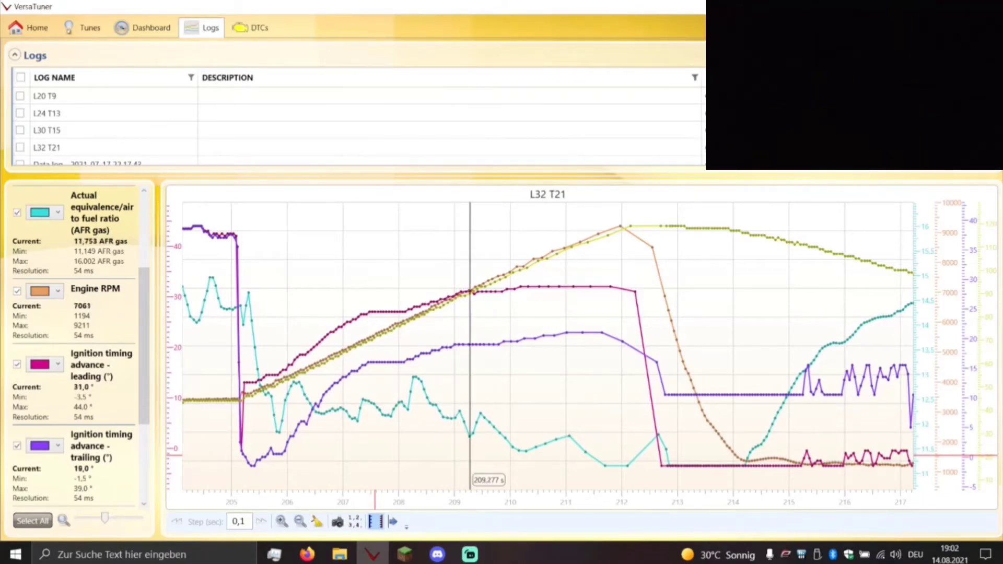